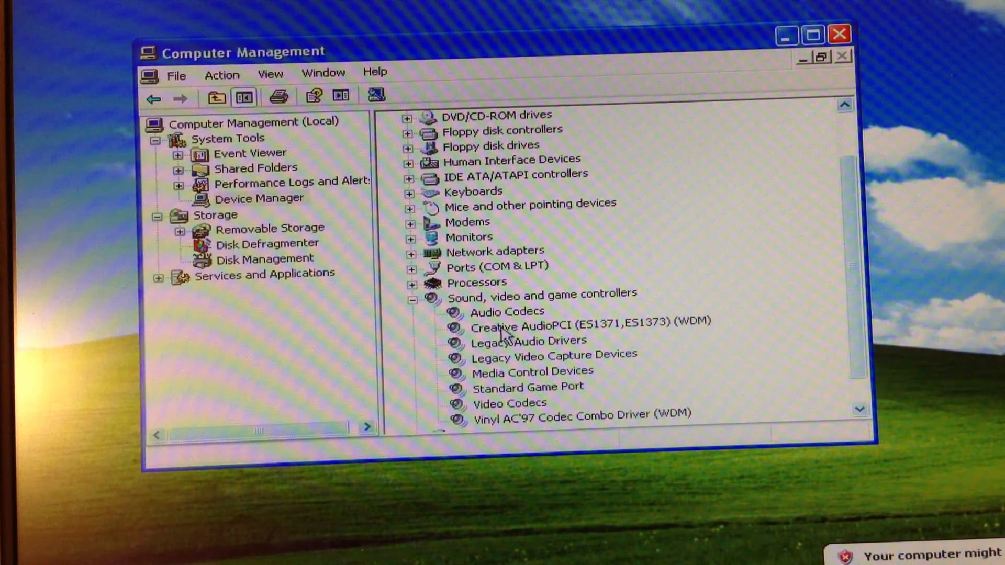
Select the Creative AudioPCI (ES1371,ES1373) (WDM) device under Sound, video and game controllers.
left_click(590, 326)
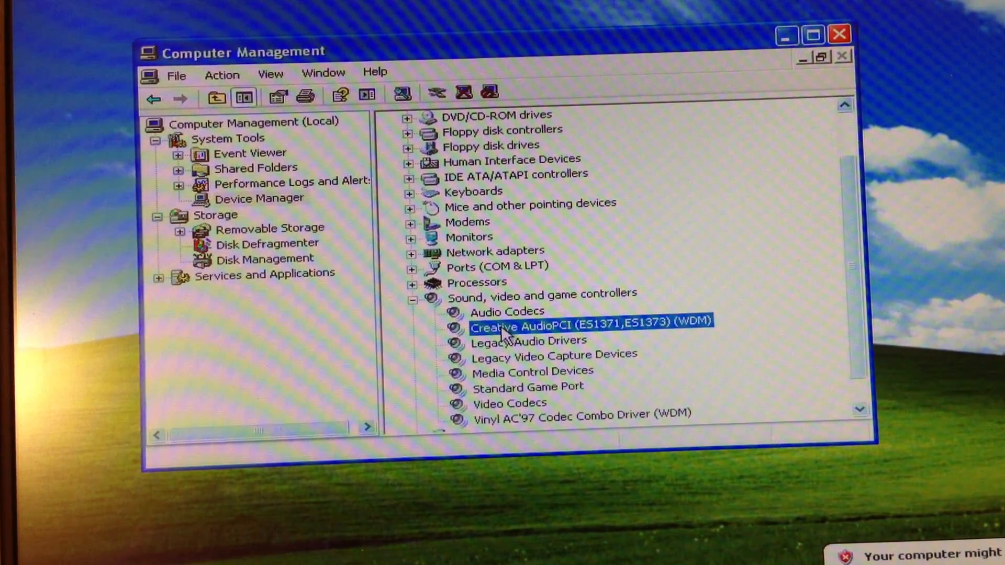